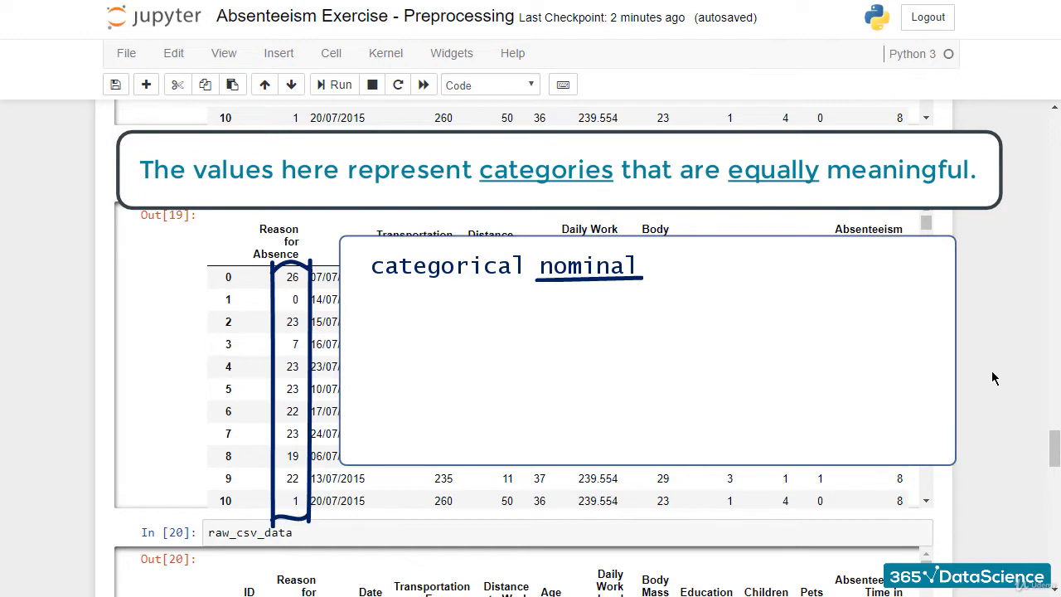
- Create reason_columns with pd.get_dummies on df['Reason for Absence'] and run the cell
left_click_drag(595, 294, 634, 309)
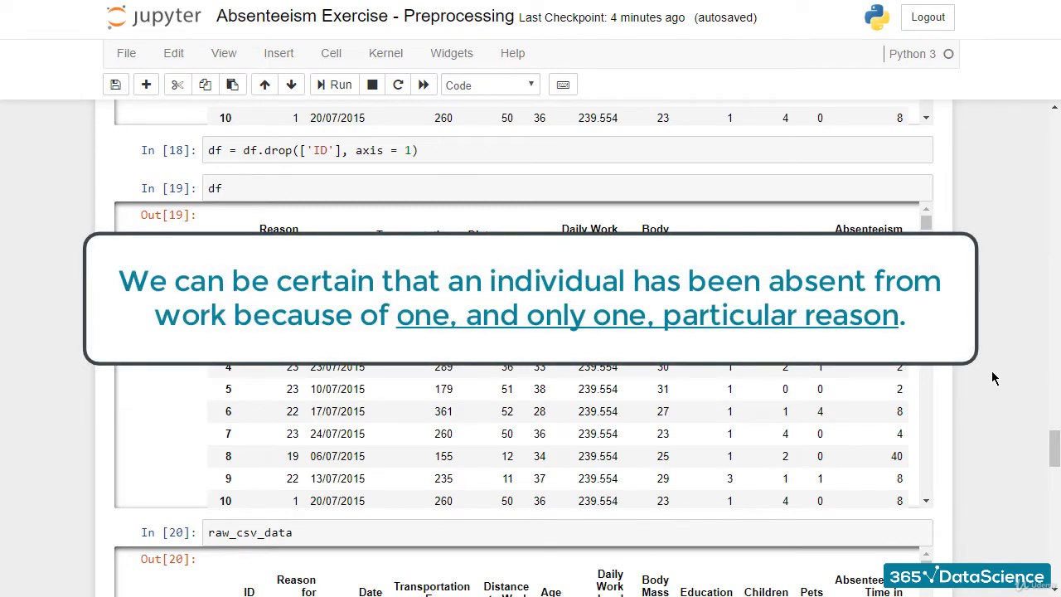
mouse_move(939, 229)
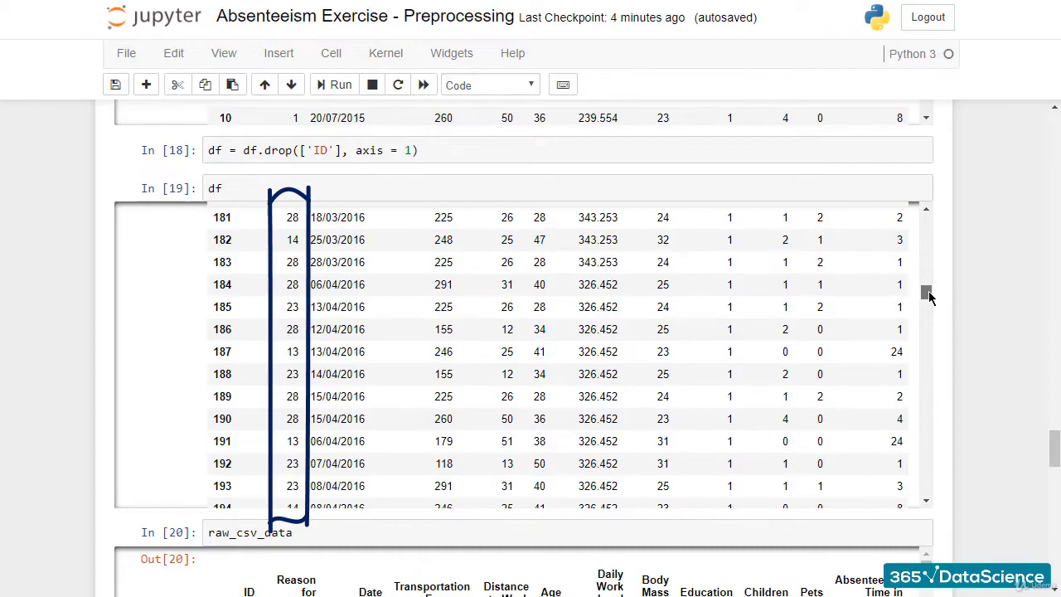
scroll("down", 3)
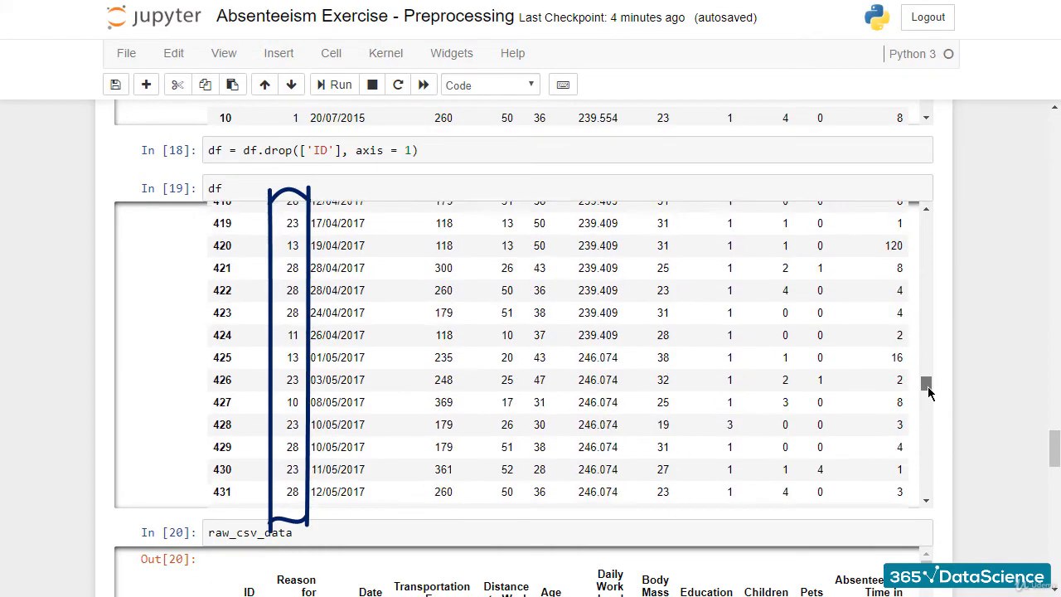
scroll("down", 3)
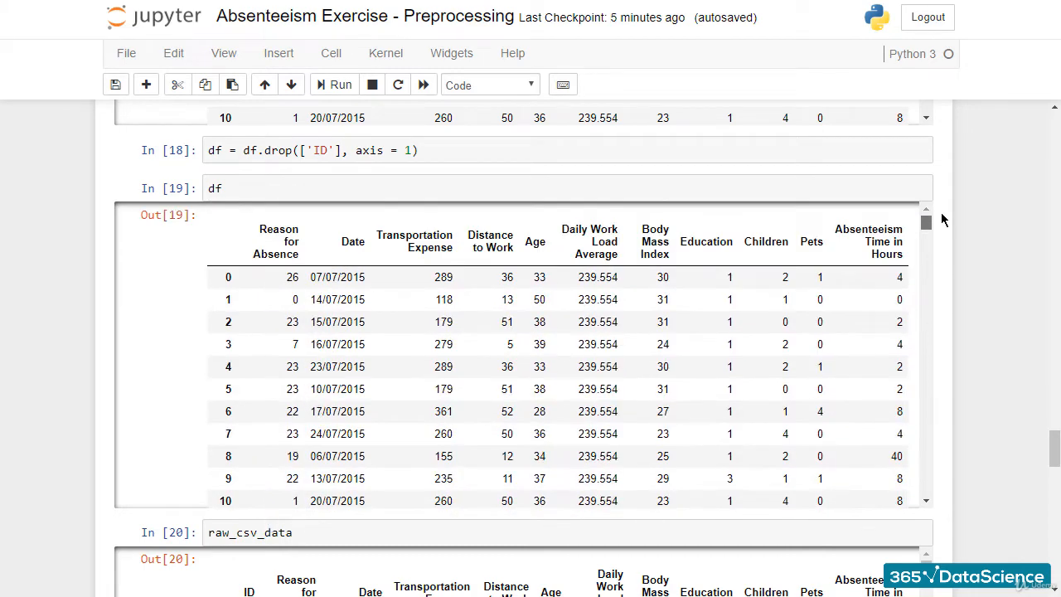
mouse_move(977, 318)
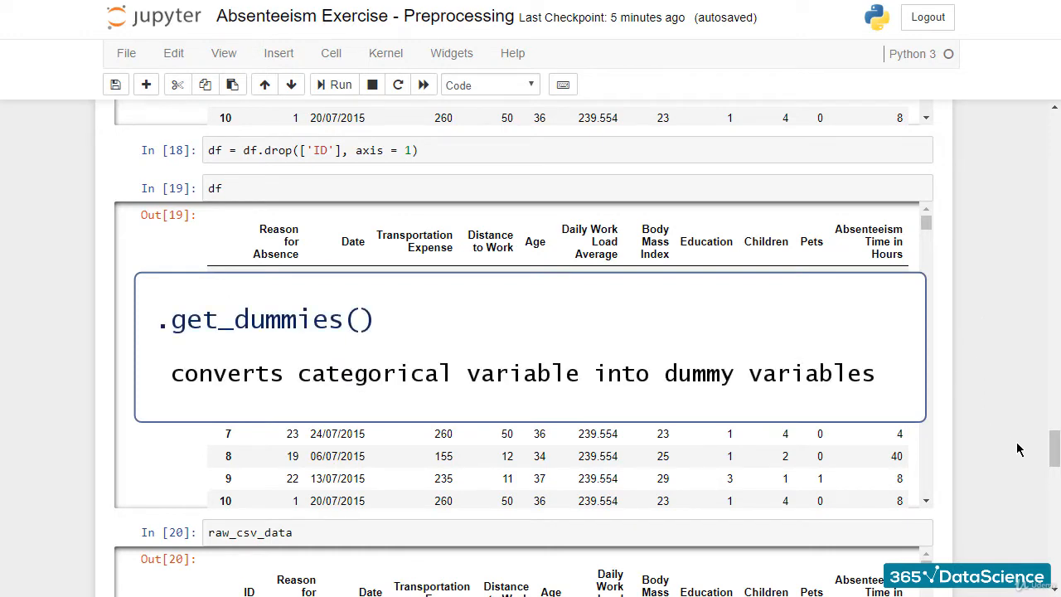
mouse_move(1030, 462)
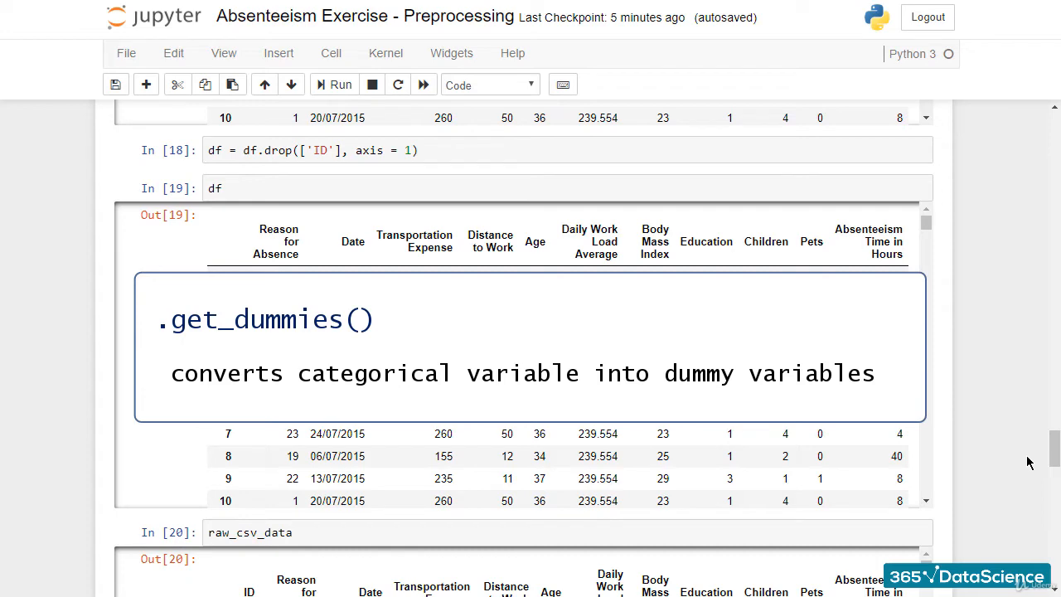
scroll("down", 3)
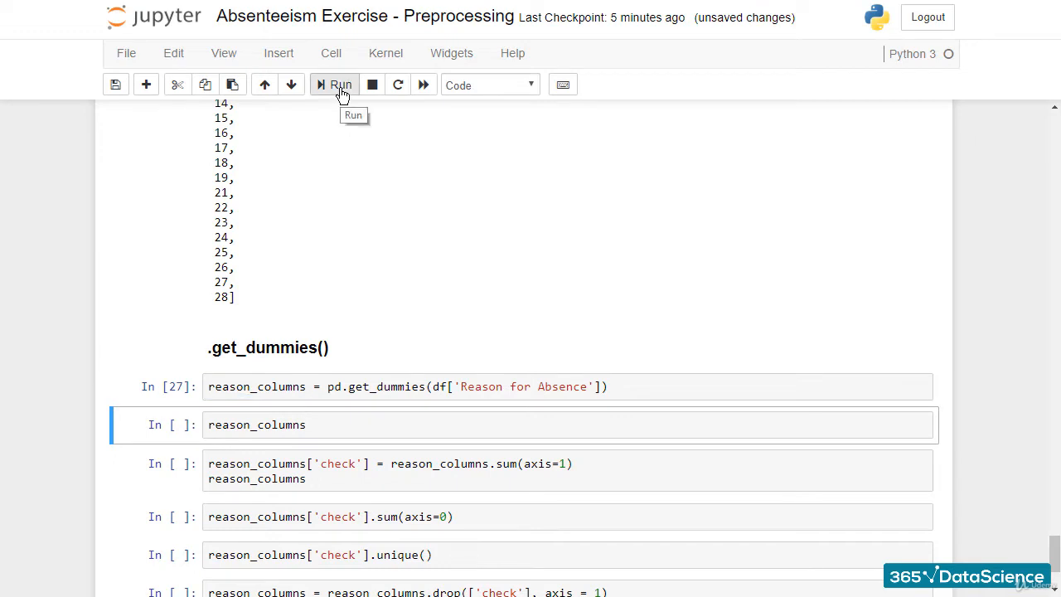
- Run the reason_columns cell and scroll through its 0/1 columns for reasons 0 to 28
left_click(340, 83)
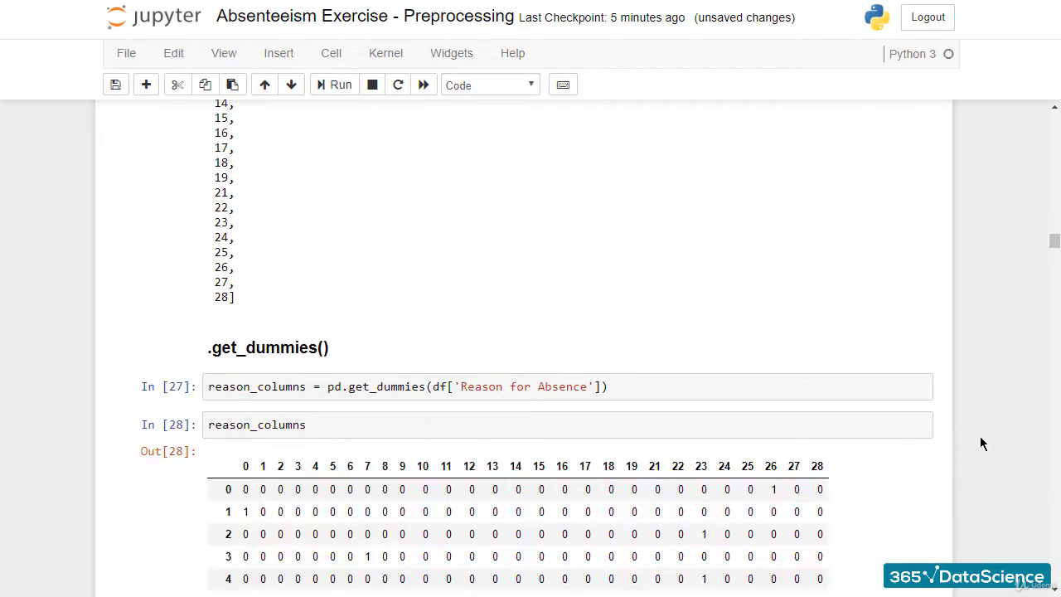
scroll("down", 3)
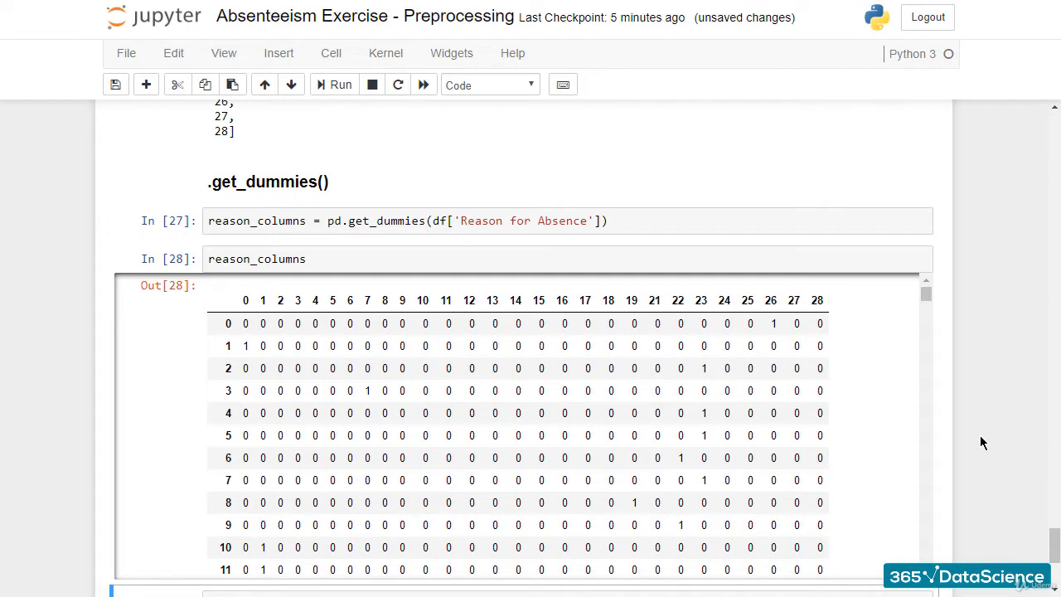
scroll("down", 3)
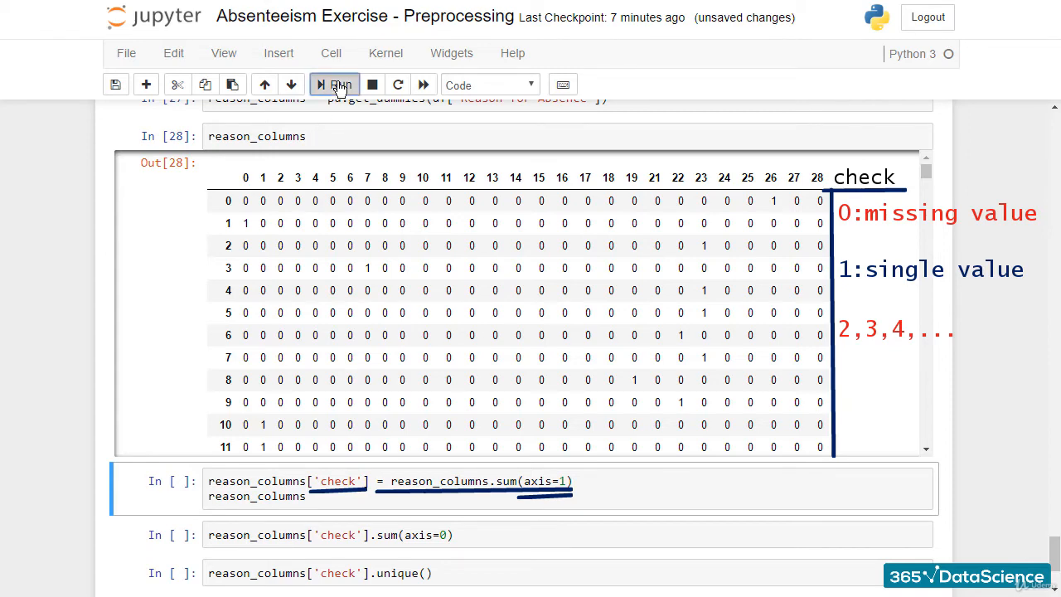
left_click(334, 84)
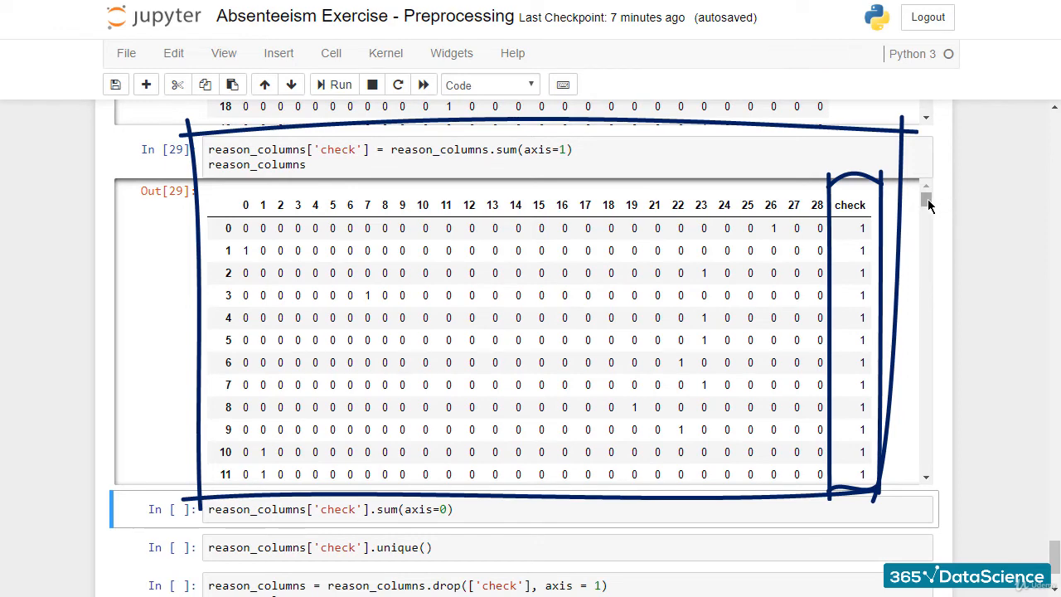
scroll("down", 3)
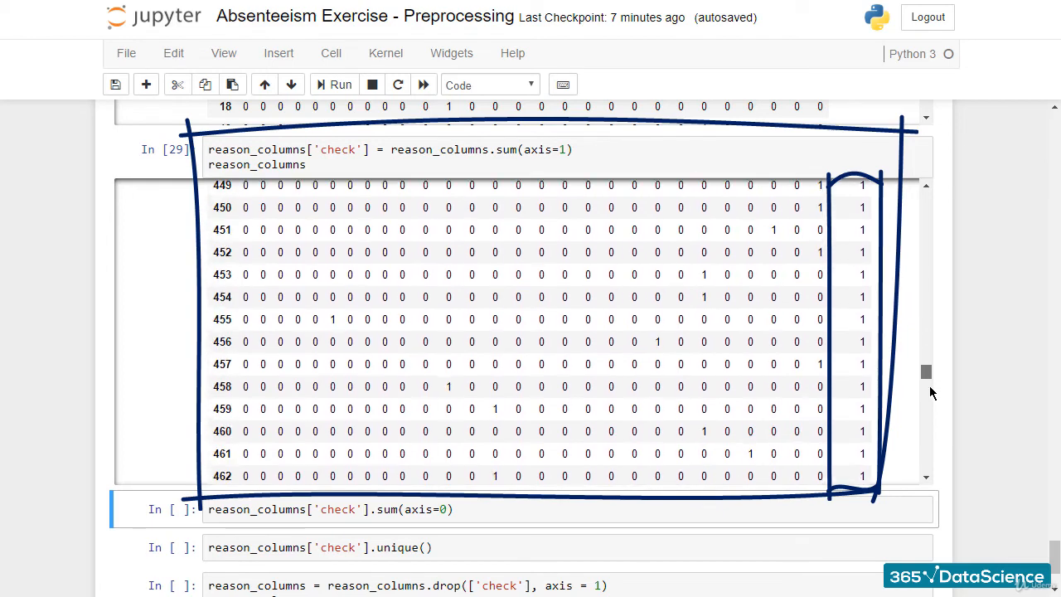
scroll("down", 3)
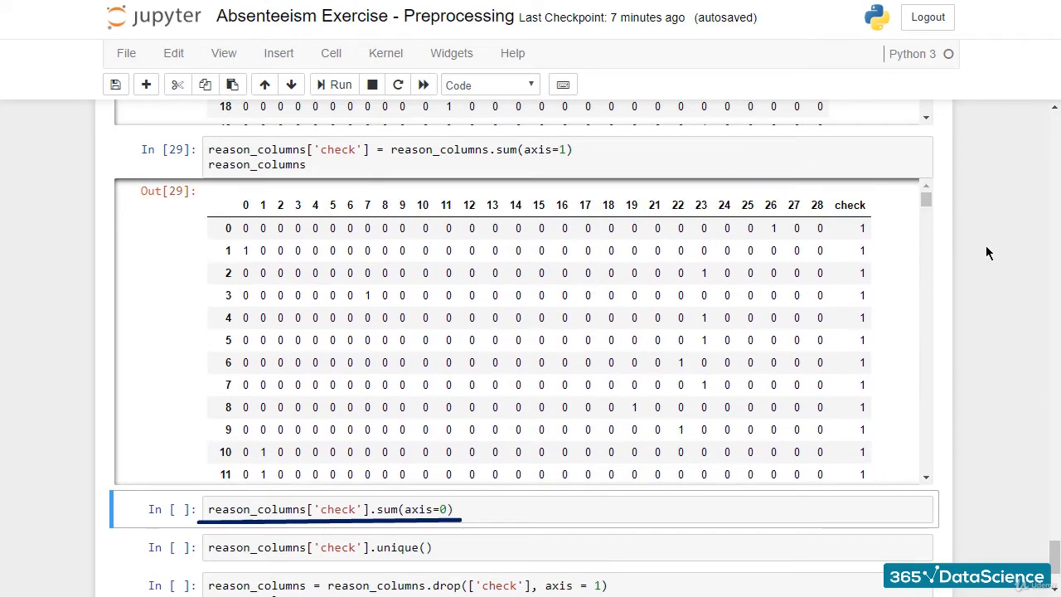
mouse_move(161, 531)
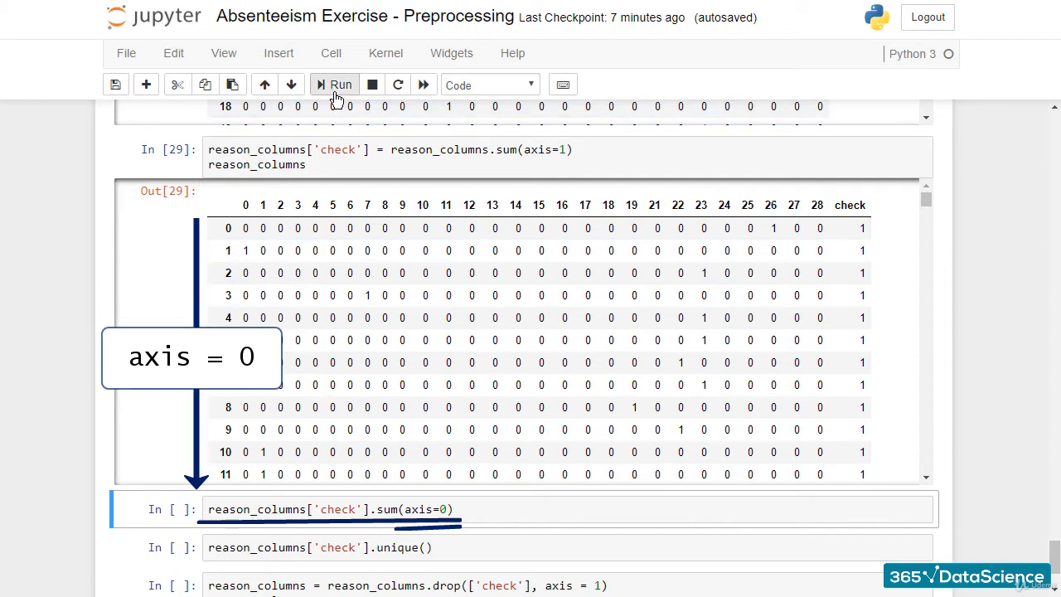
- Run reason_columns['check'].sum(axis=0) and confirm the result is 700
left_click(338, 85)
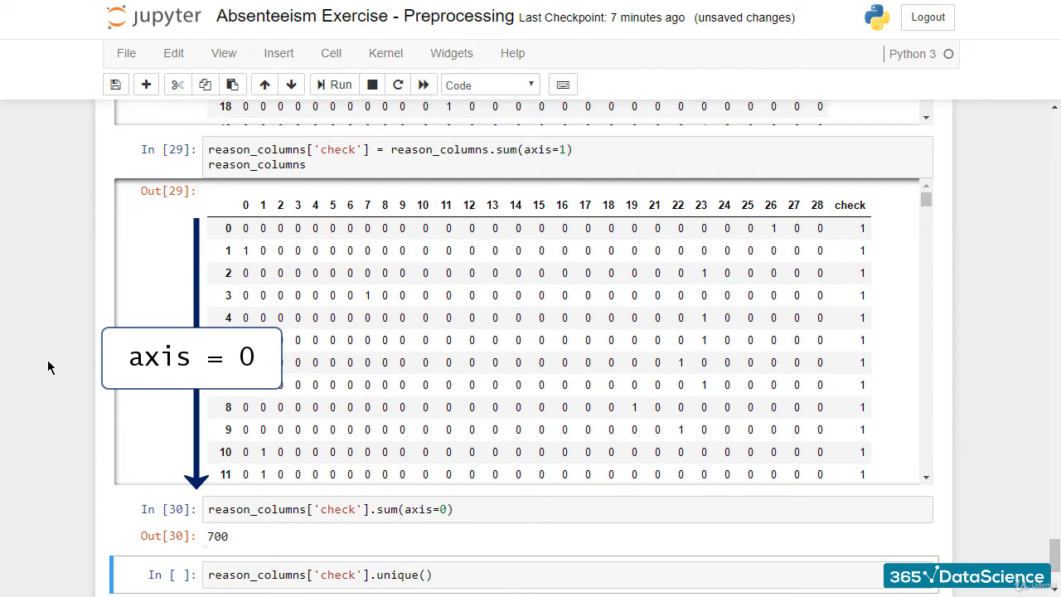
double_click(218, 535)
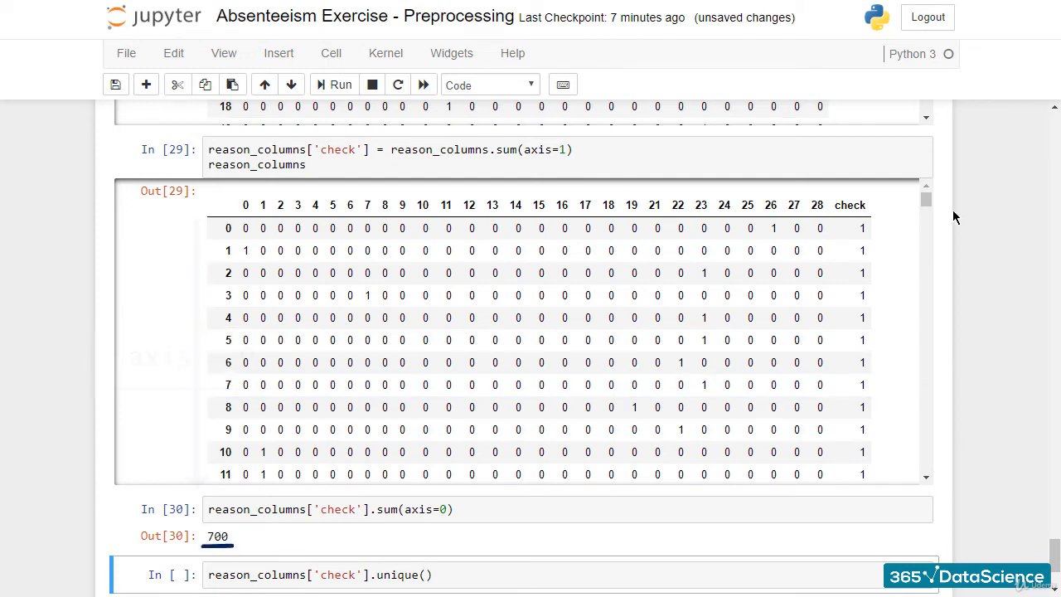
scroll("down", 3)
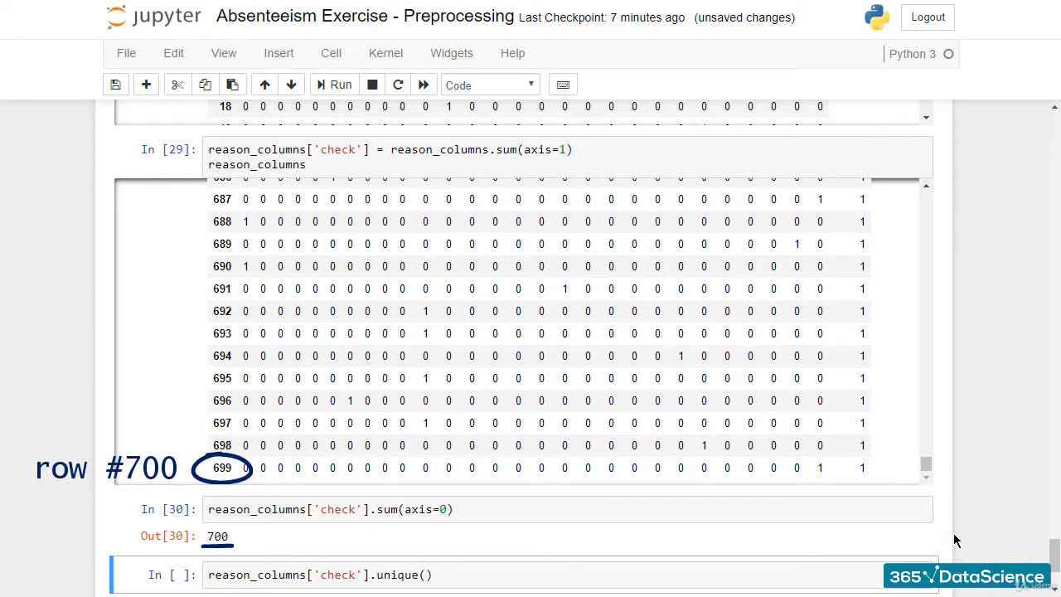
mouse_move(970, 535)
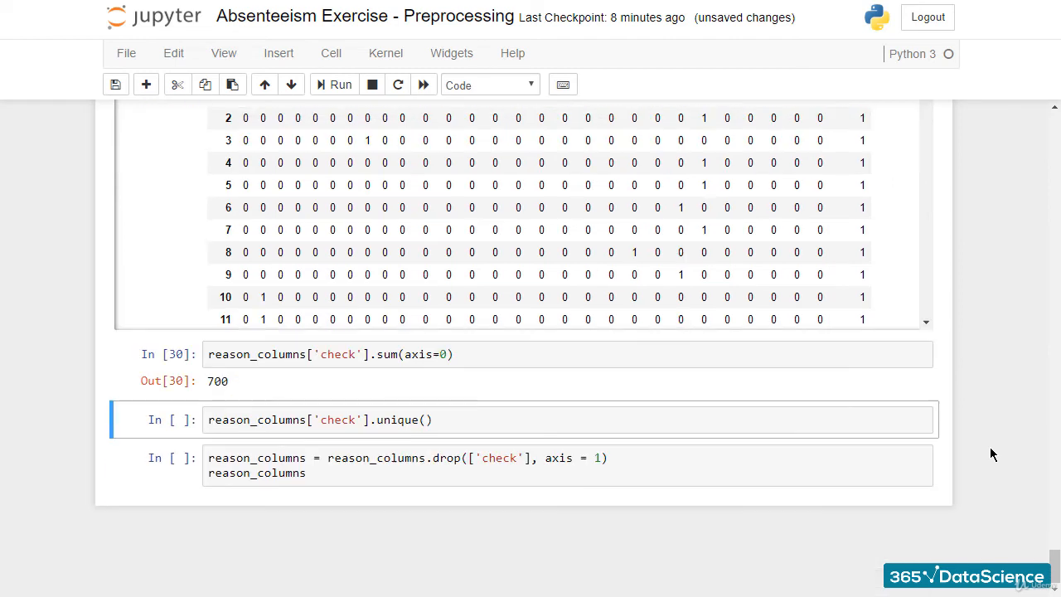
- Run reason_columns['check'].unique() and confirm it returns array([1])
left_click(319, 420)
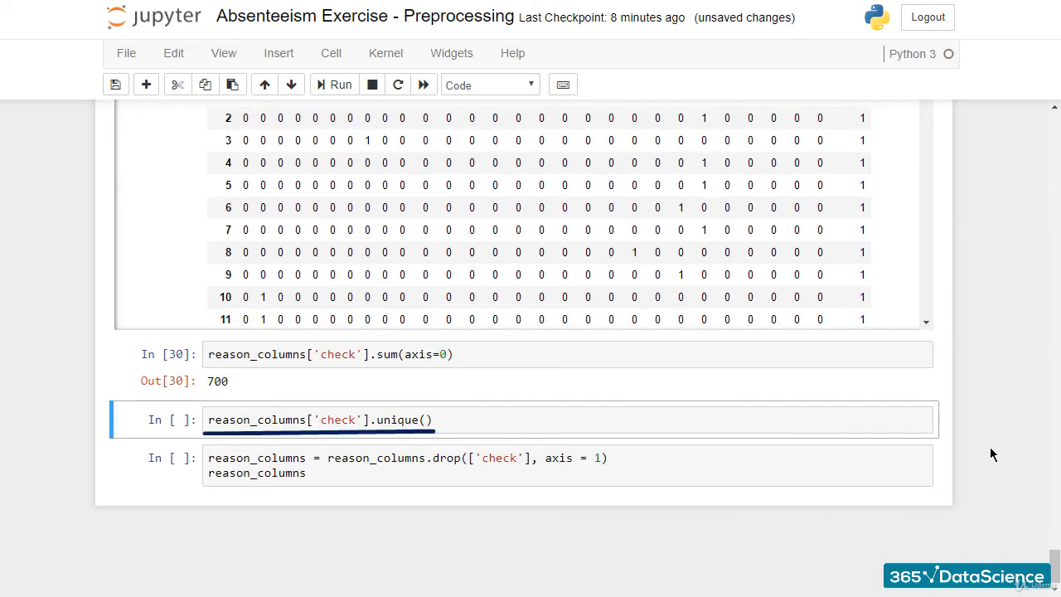
mouse_move(972, 447)
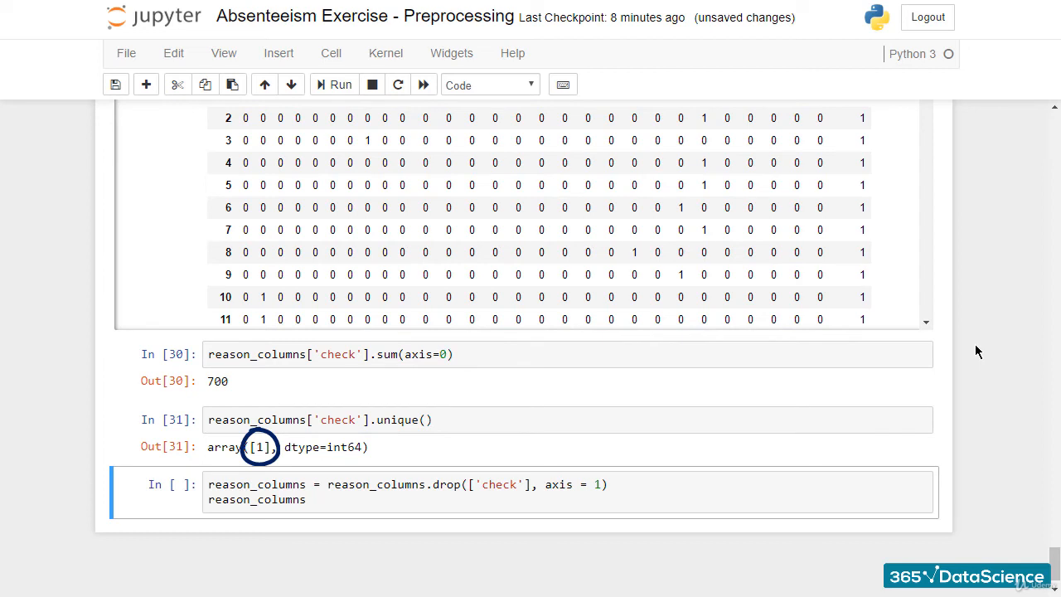
scroll("down", 3)
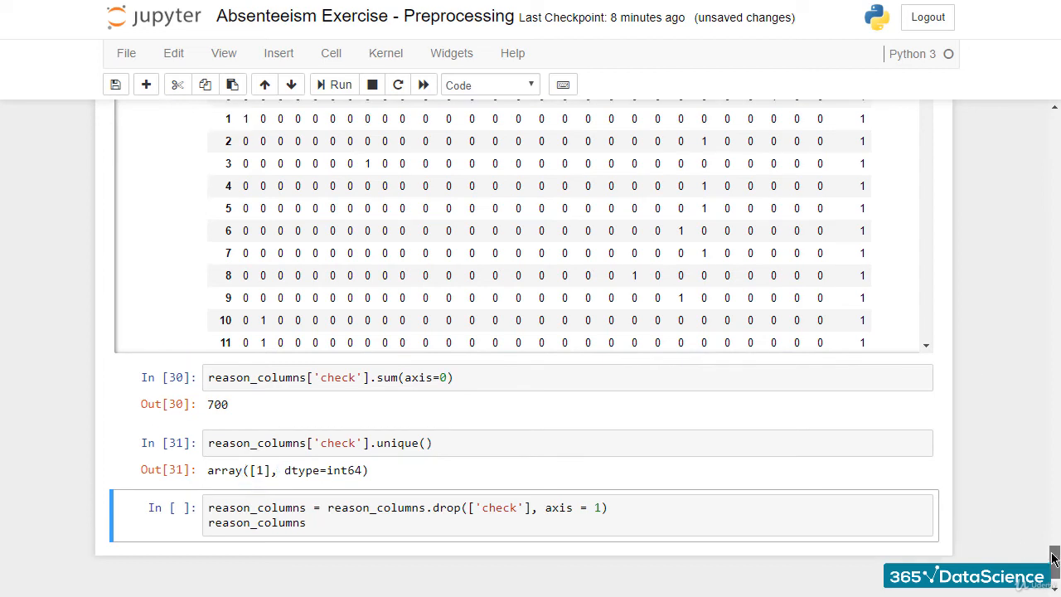